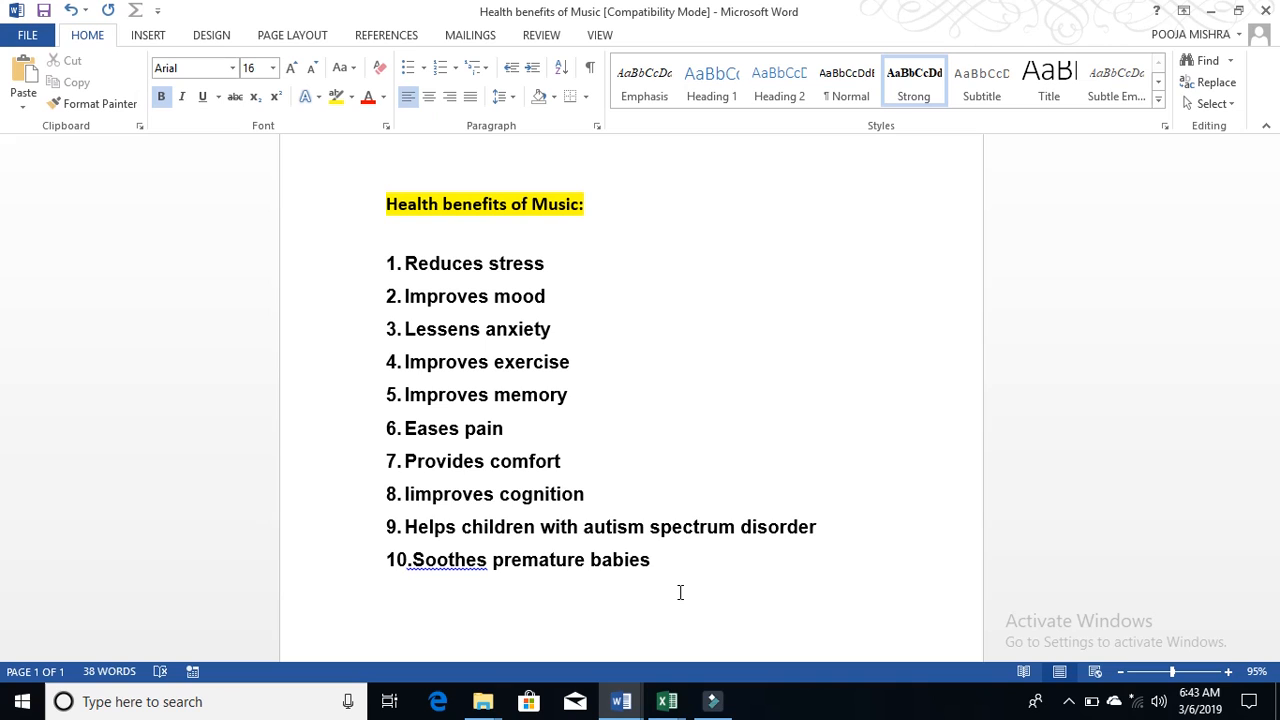
click(387, 591)
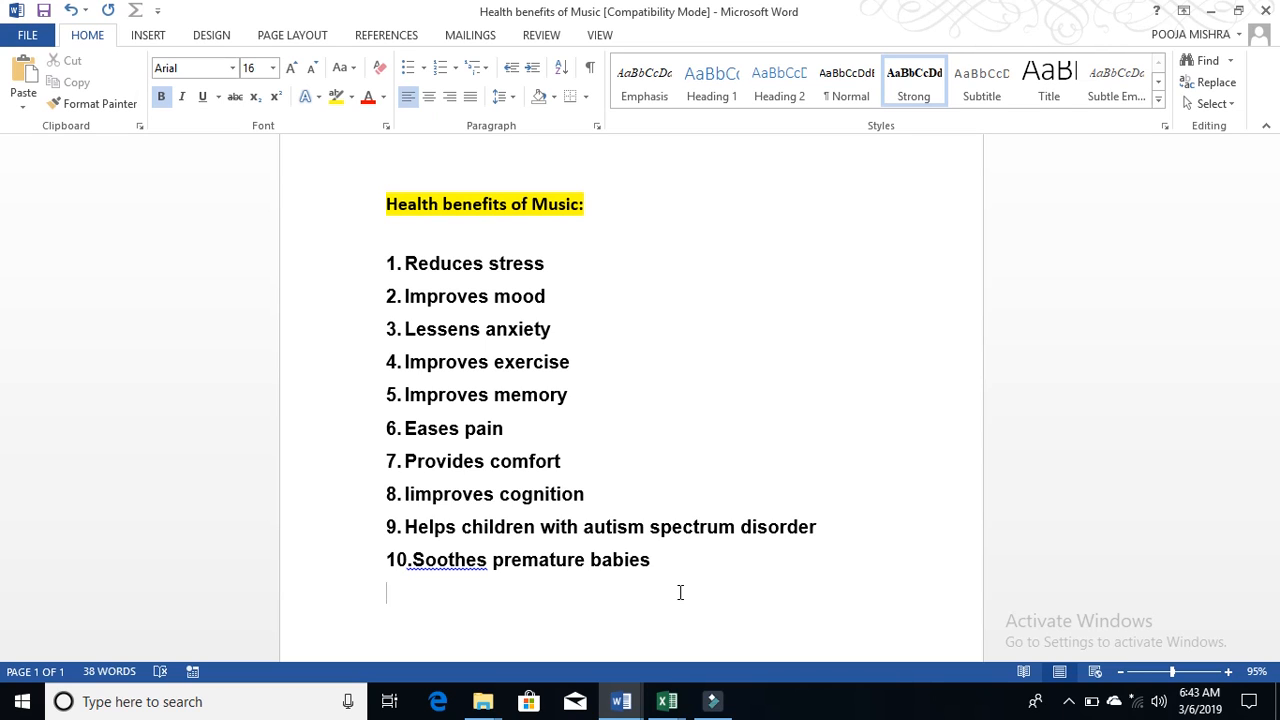